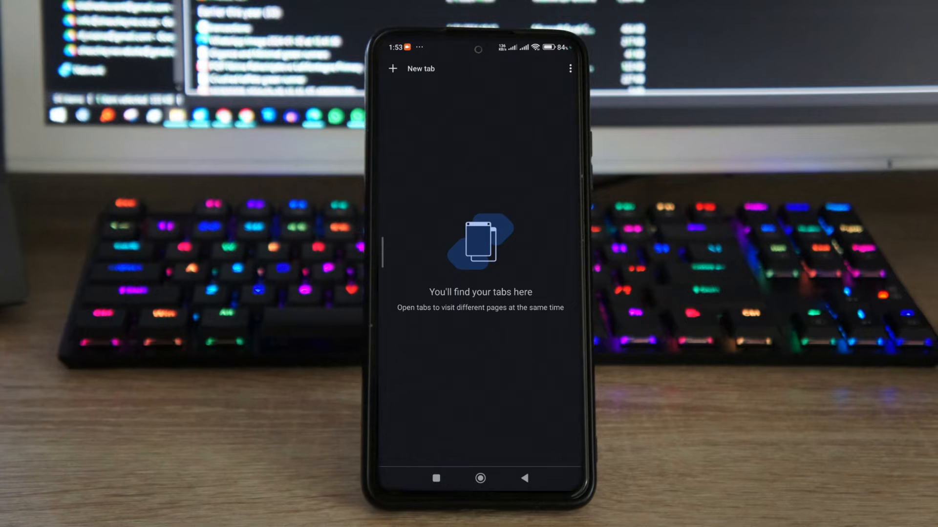
Step: Open a new Chrome tab and load mtzfile.pw
click(393, 69)
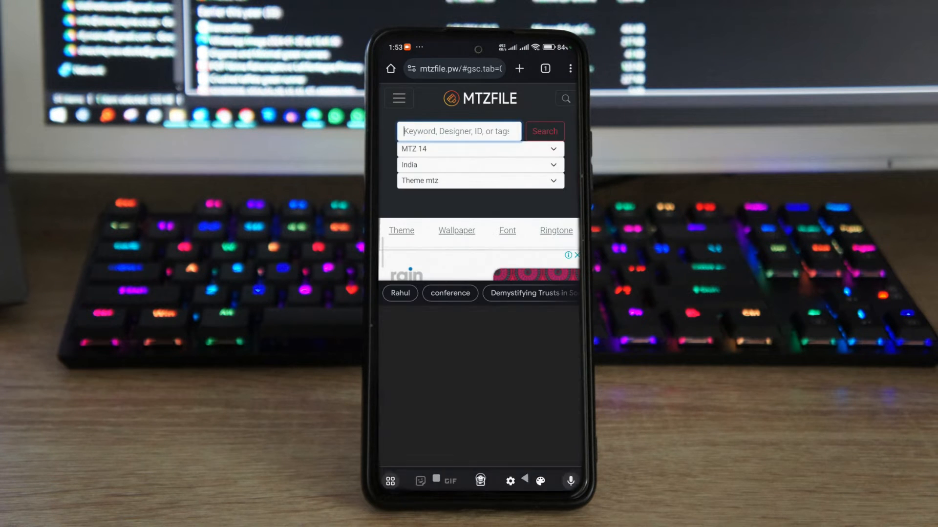
Step: Enter "Rahul" as the theme search keyword, correcting the autocorrected spelling
click(457, 130)
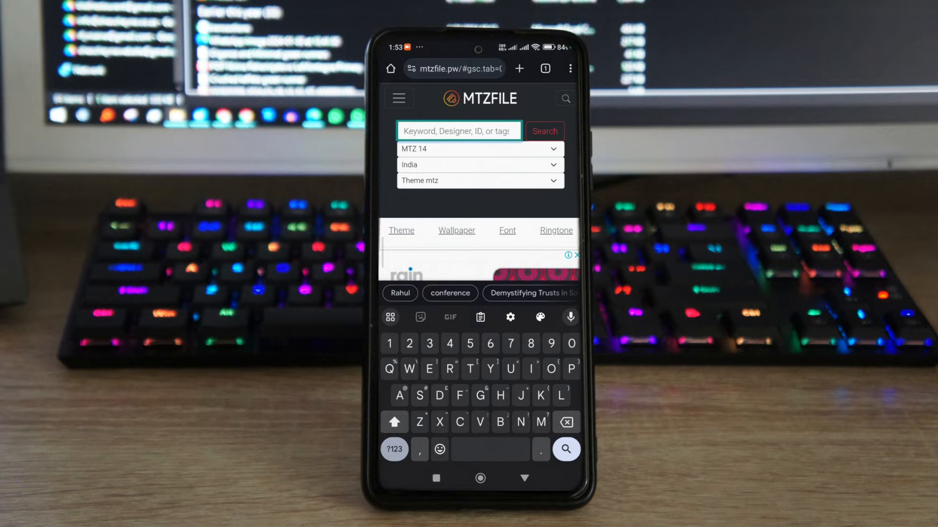
text(Rahule)
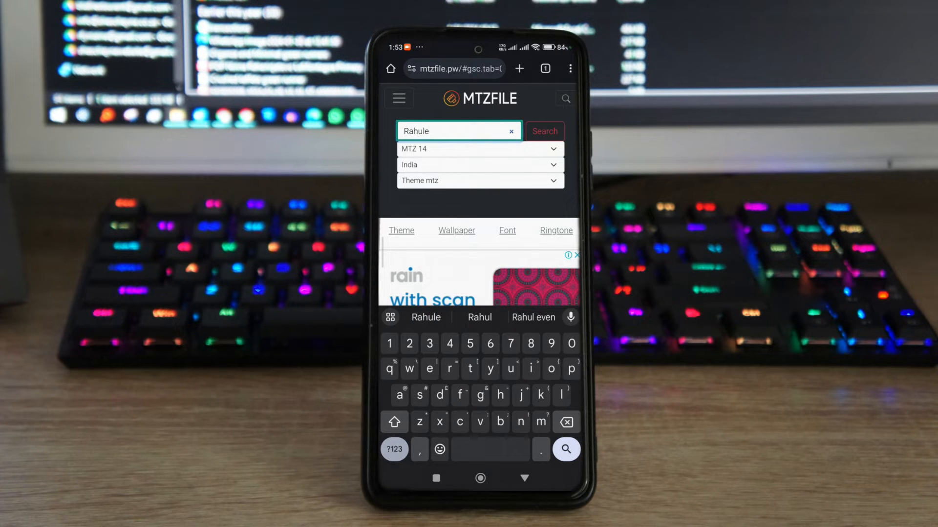
key(Backspace)
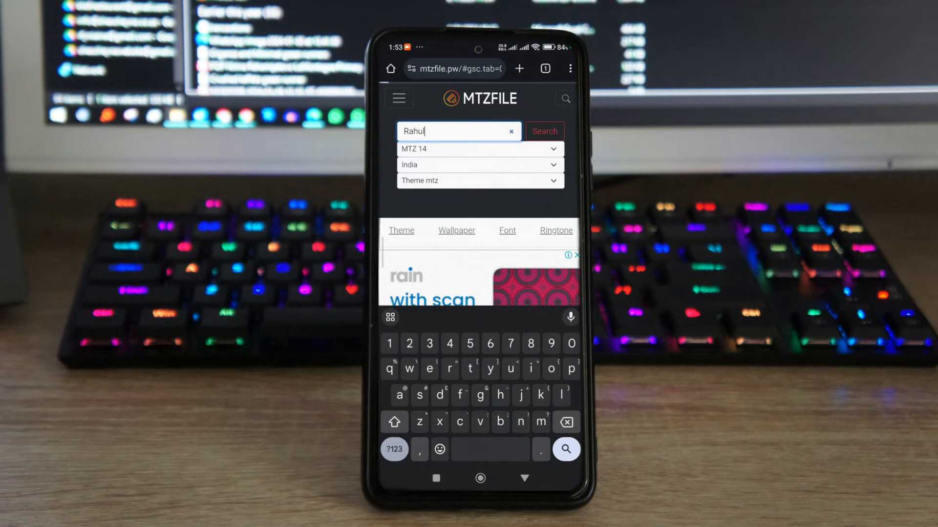
click(543, 131)
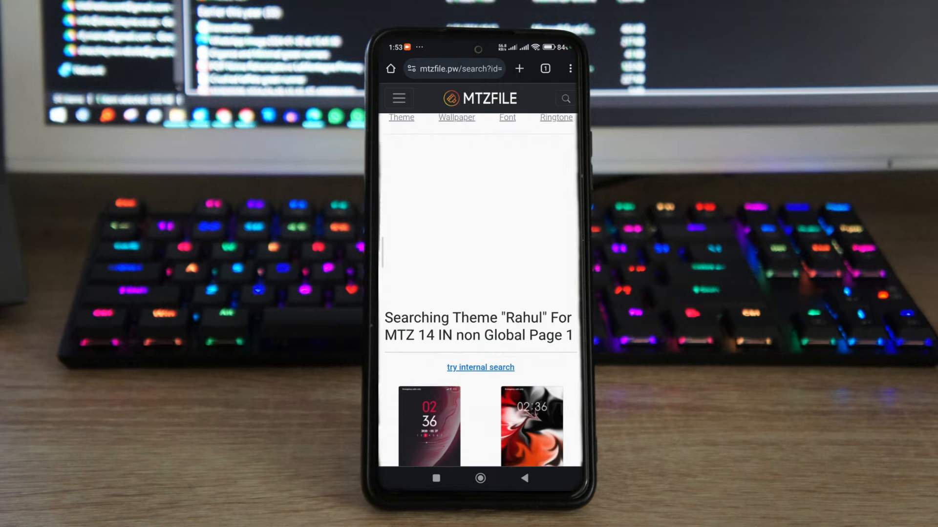
scroll(down, 3)
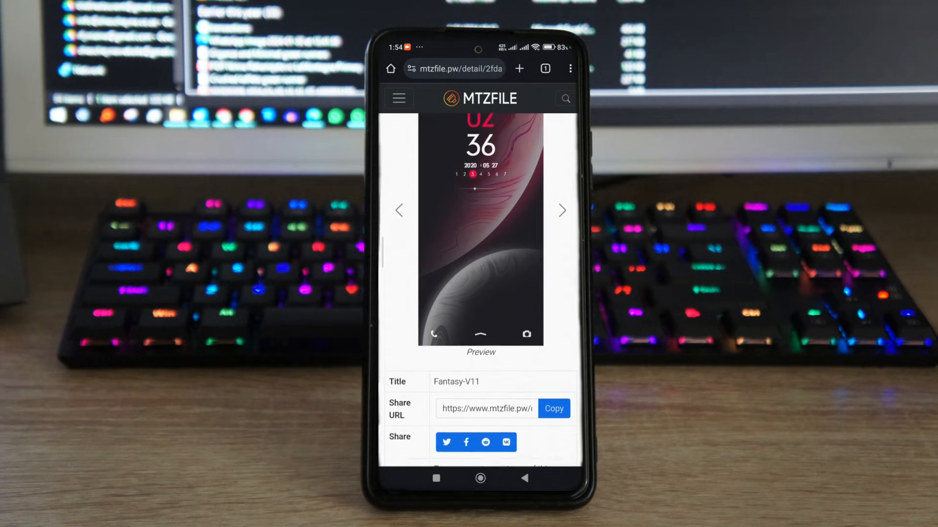
scroll(down, 3)
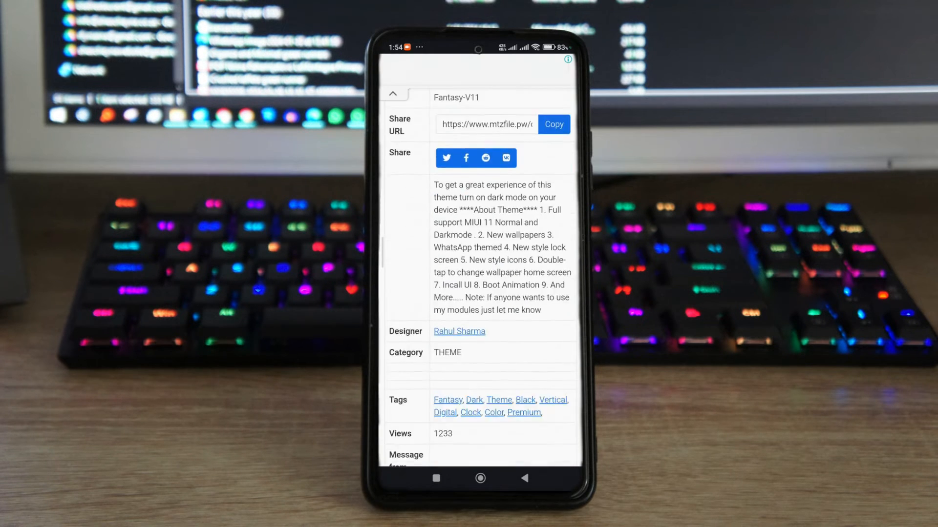
scroll(down, 3)
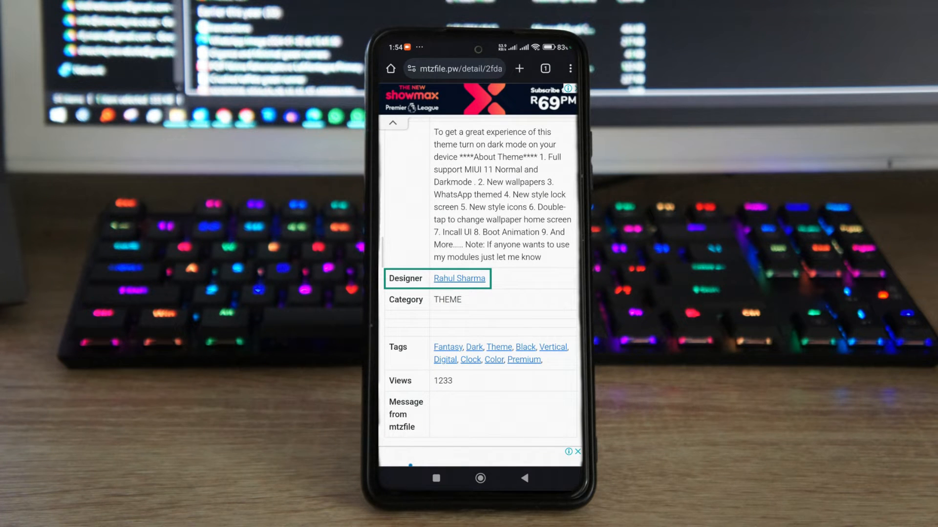
click(459, 278)
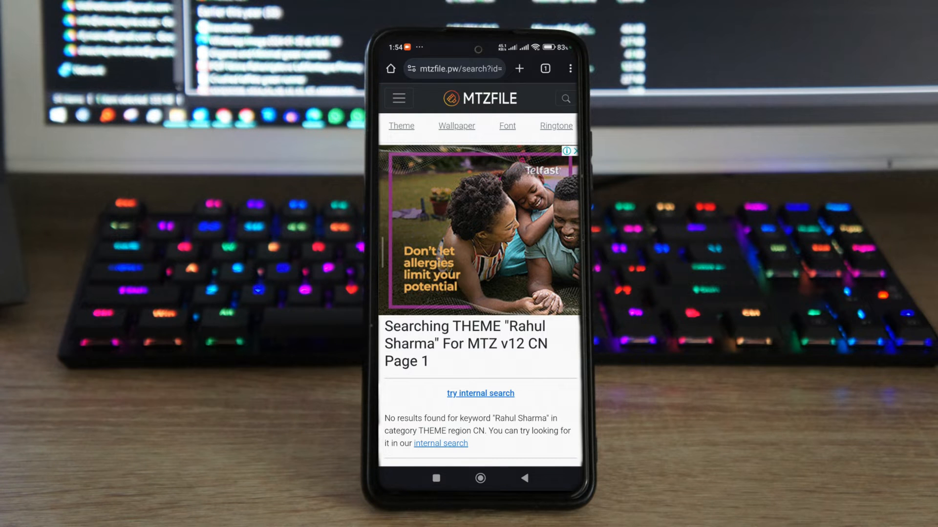
scroll(down, 3)
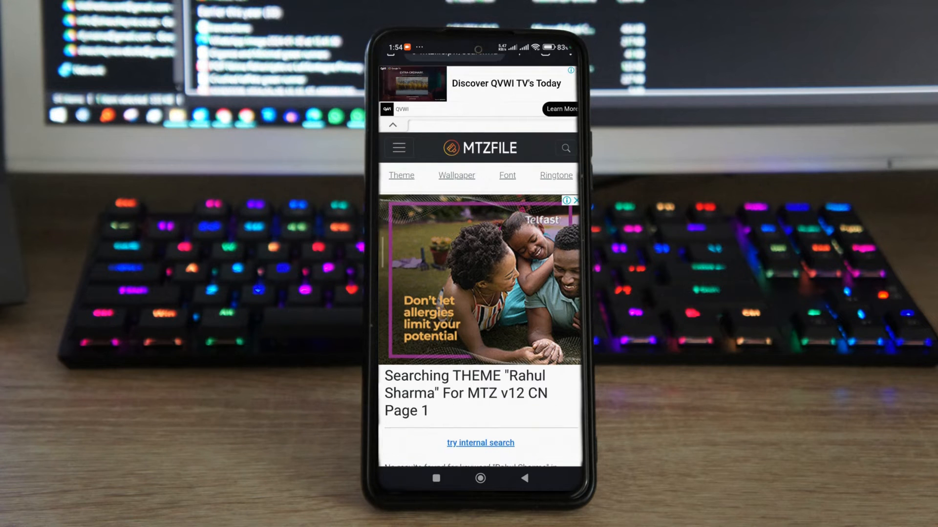
scroll(down, 3)
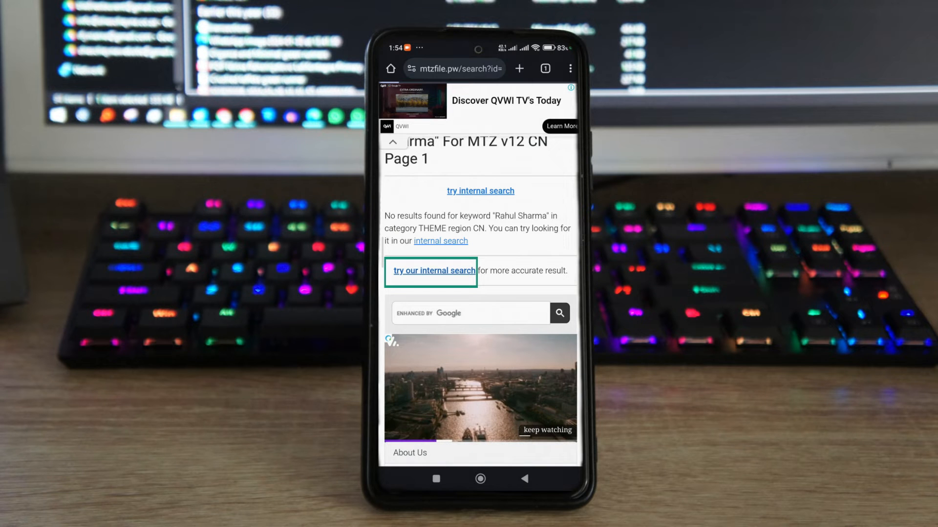
Step: Run the internal search and scroll to SaturnUI V11 and OSMOD V11 thumbnails
click(431, 271)
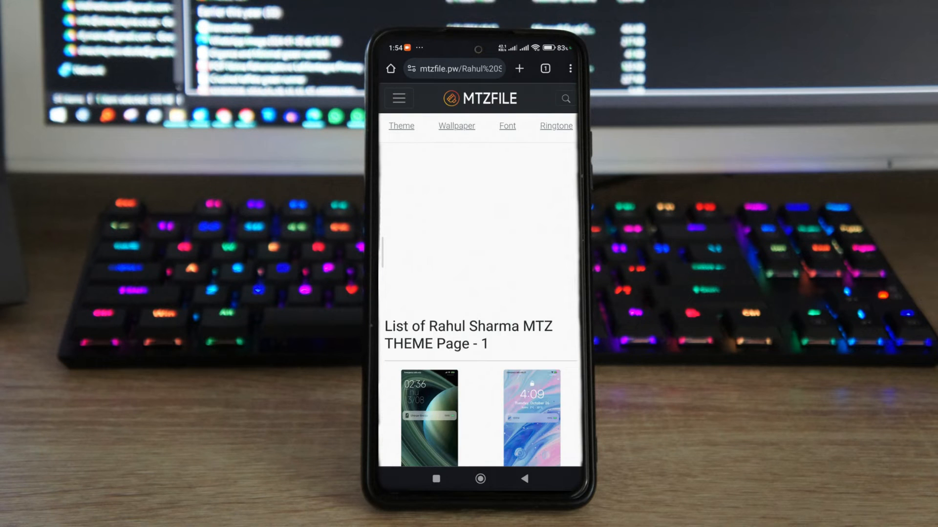
scroll(down, 3)
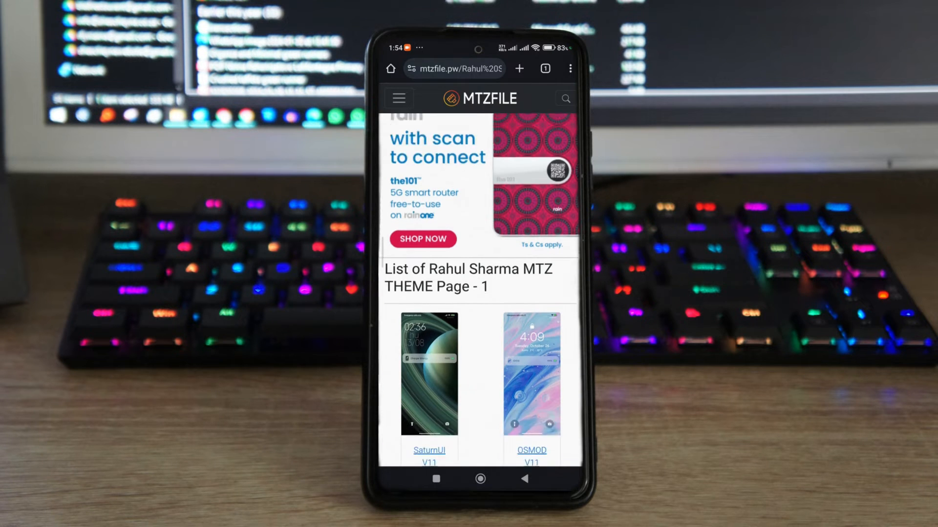
scroll(down, 3)
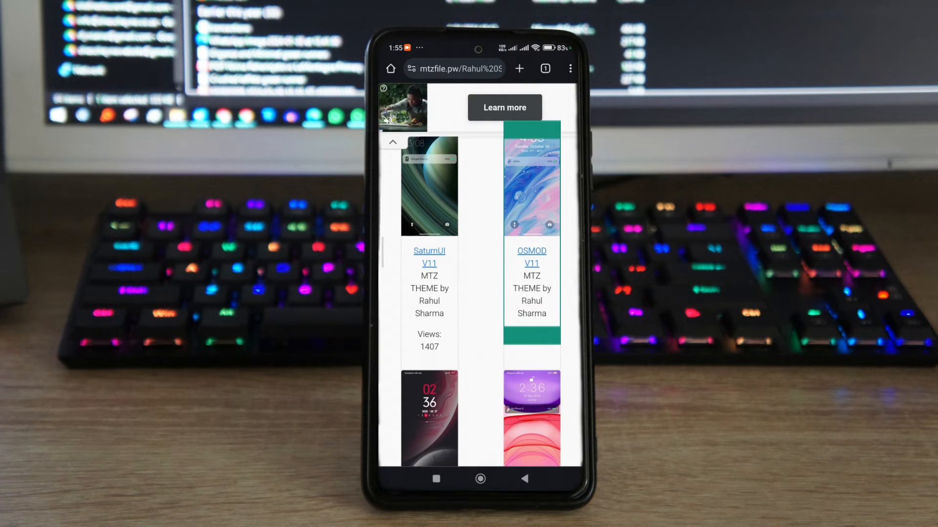
Step: Open OSMOD V11's page and scroll past preview and details to Use THEME MTZ 12+
click(530, 258)
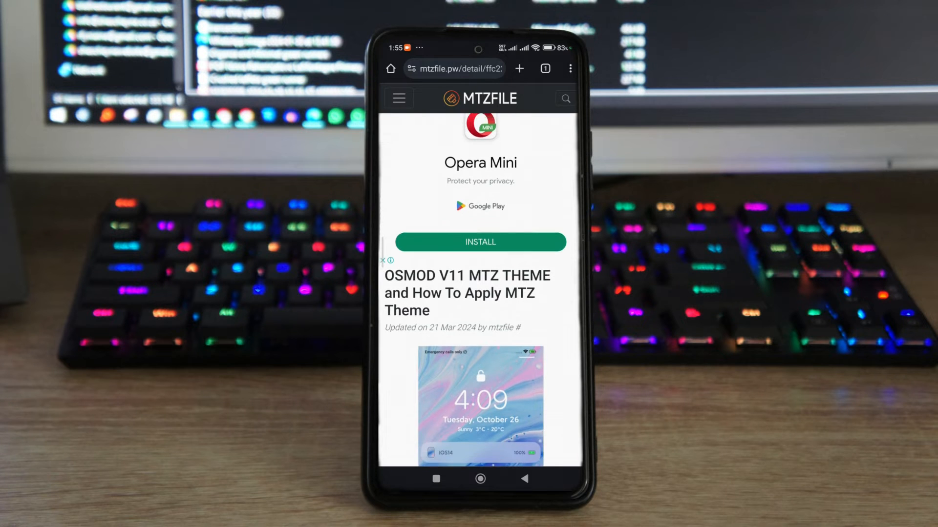
scroll(down, 3)
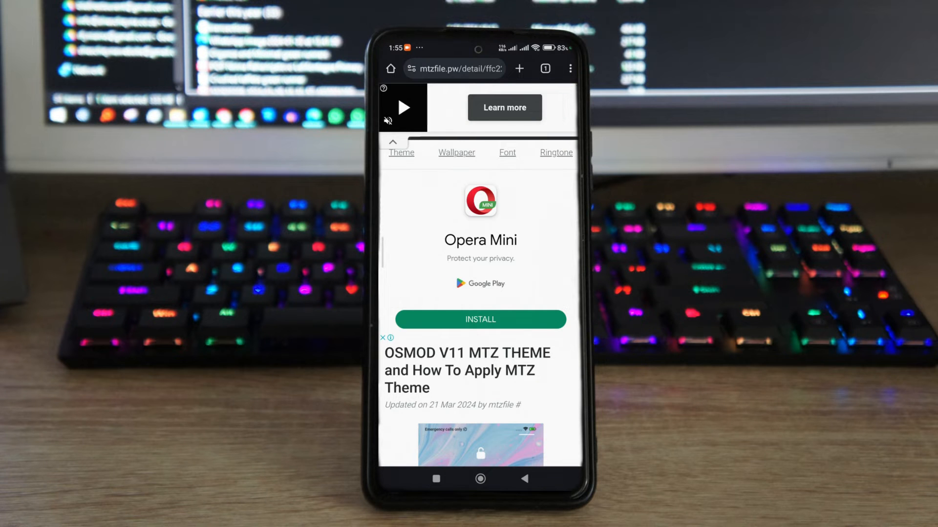
scroll(down, 3)
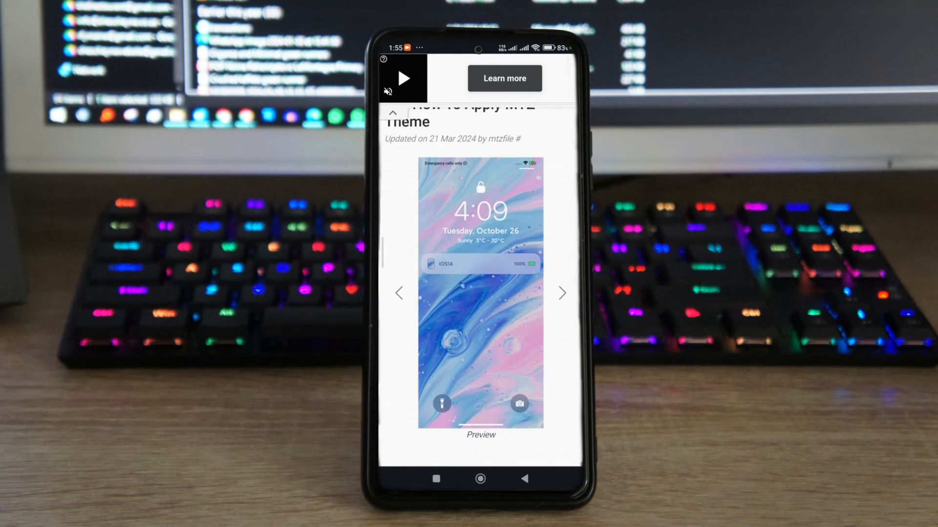
scroll(down, 3)
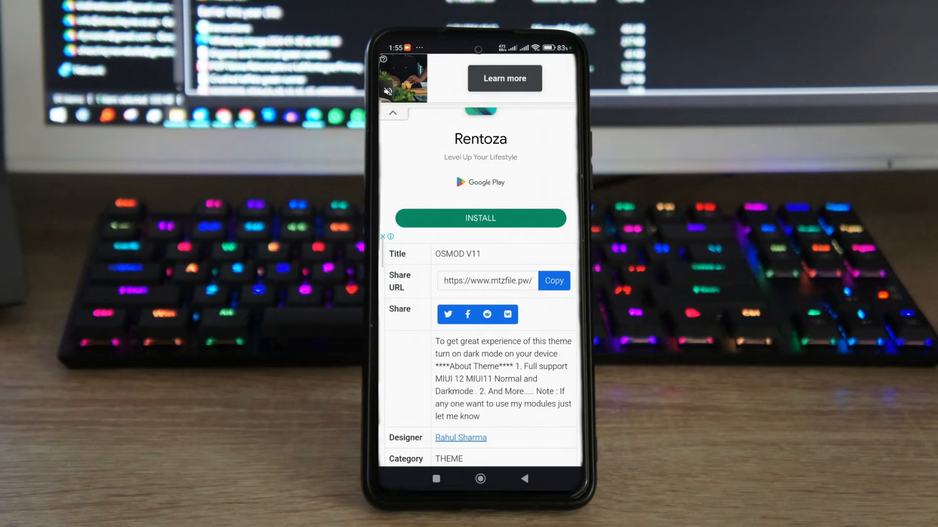
scroll(down, 3)
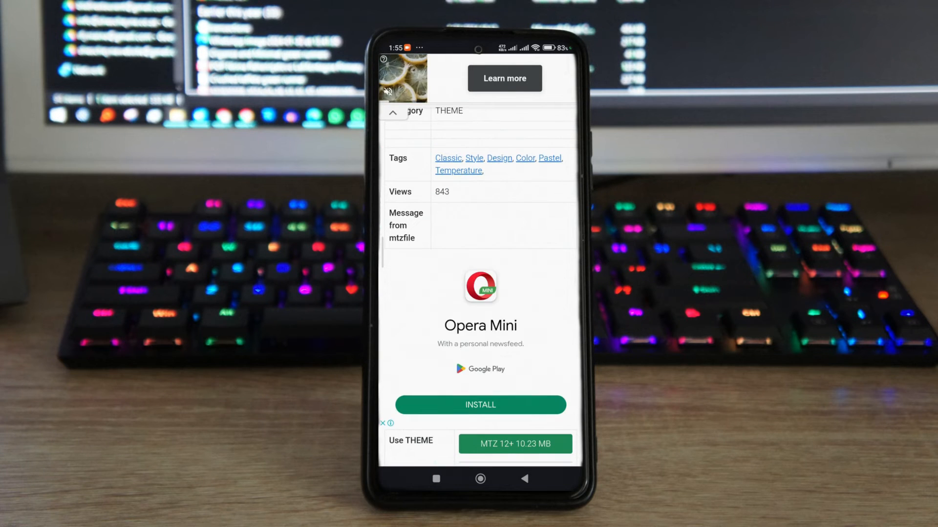
scroll(down, 3)
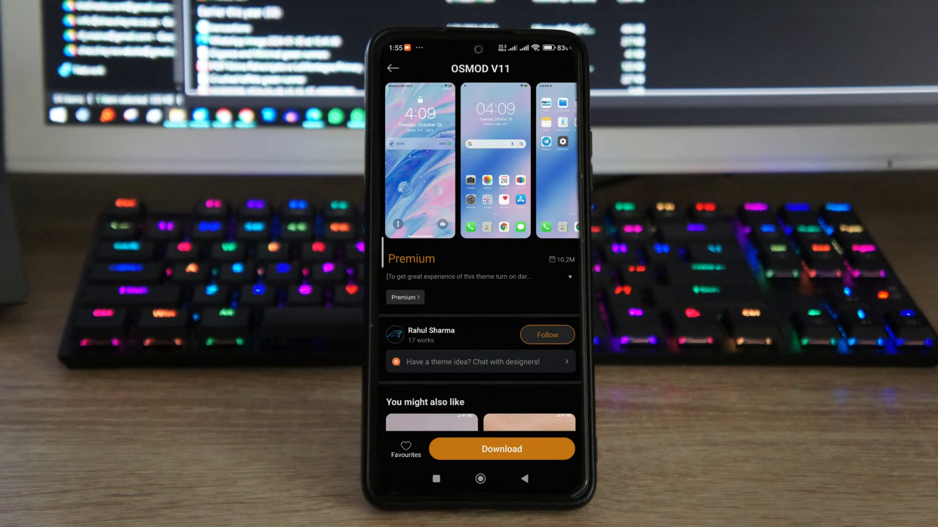
Step: Download the OSMOD V11 theme from its Xiaomi Themes page
scroll(left, 3)
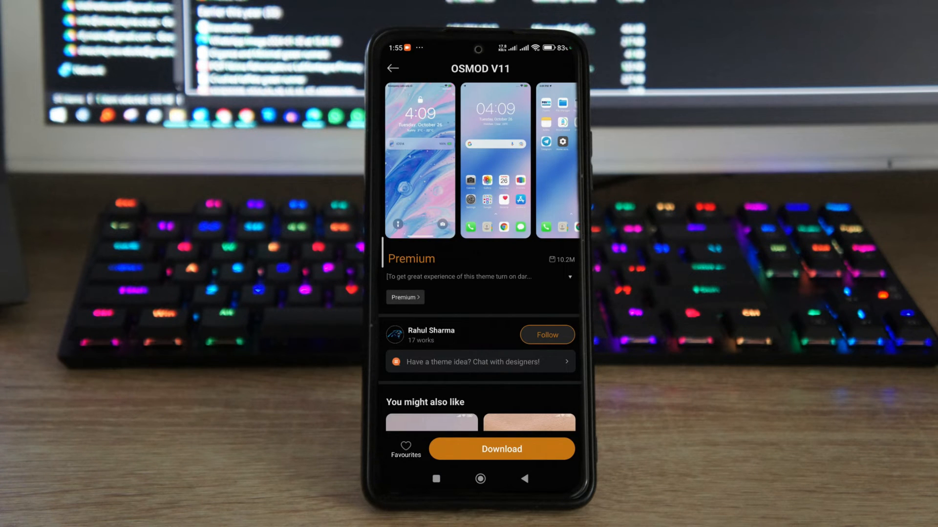
click(501, 448)
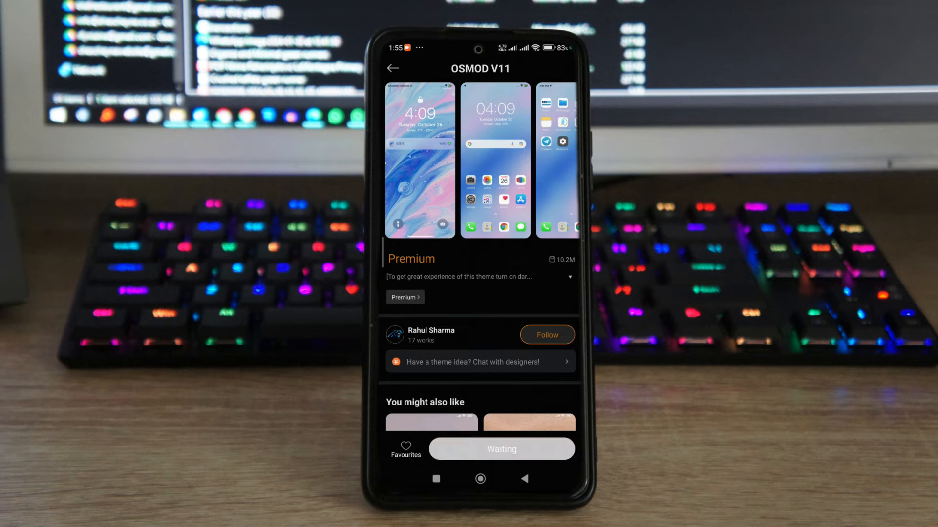
click(501, 449)
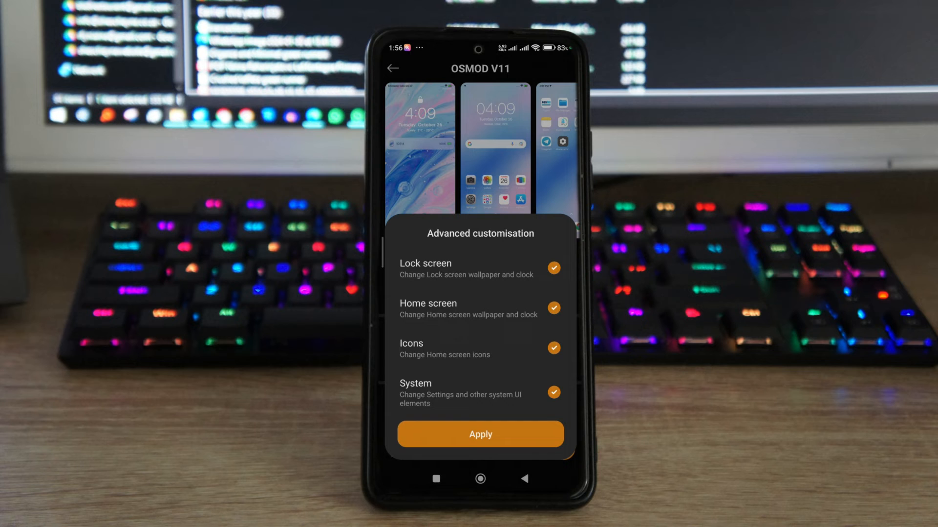
Step: Untick Lock screen, Home screen and System, keep Icons, and apply OSMOD V11
click(553, 268)
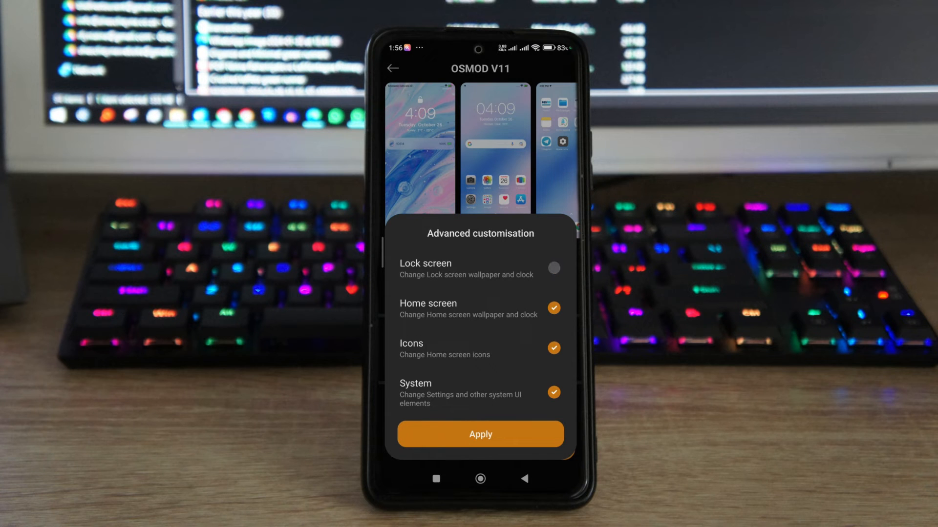
click(552, 308)
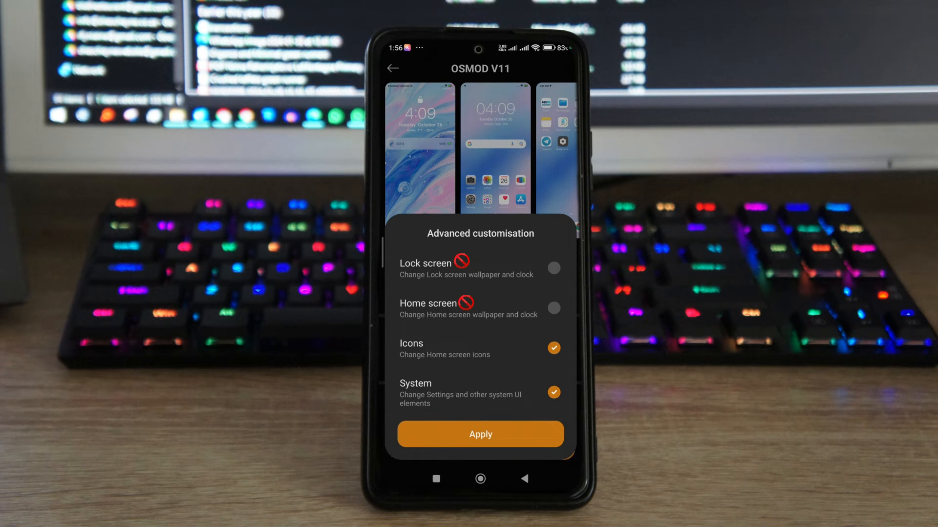
click(552, 392)
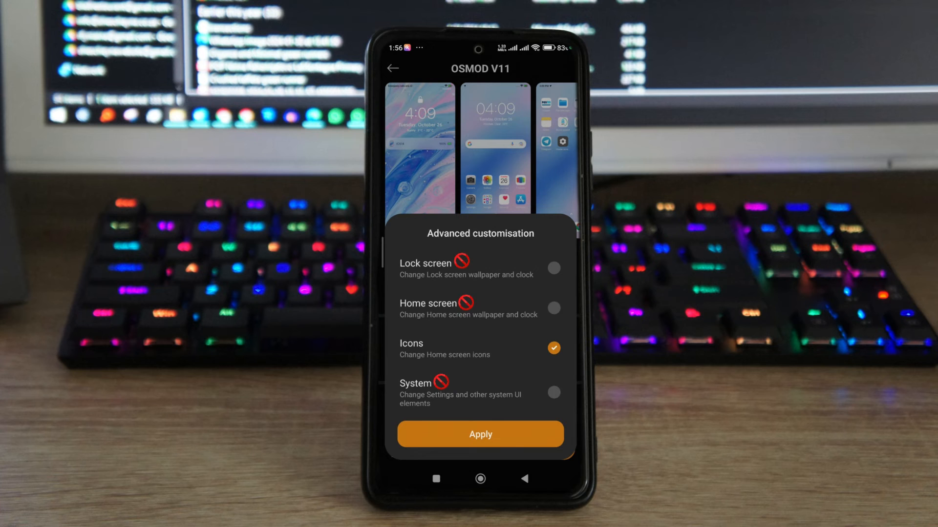
click(480, 434)
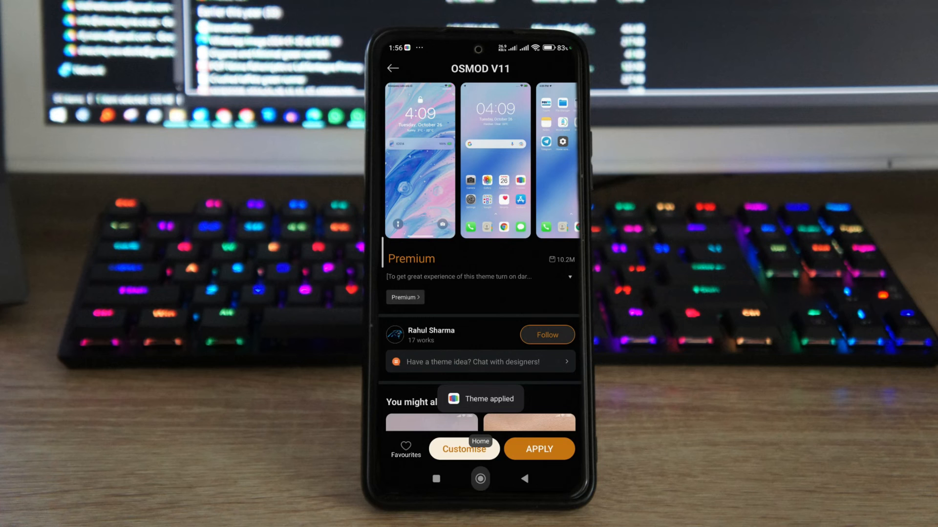
Step: Go to the home screen to see the OSMOD V11 icons
click(538, 448)
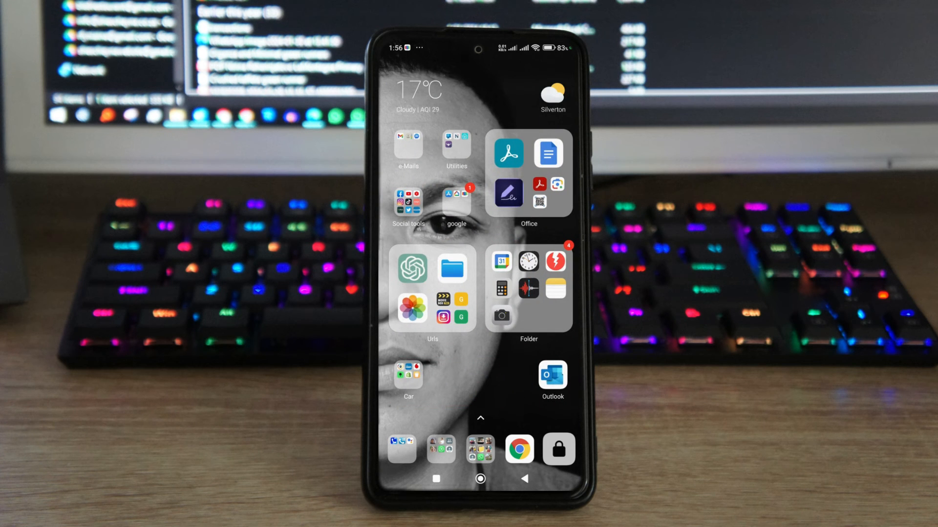
Step: Open the home-screen "Folder" to view its iOS-style icons, then launch Camera
click(528, 278)
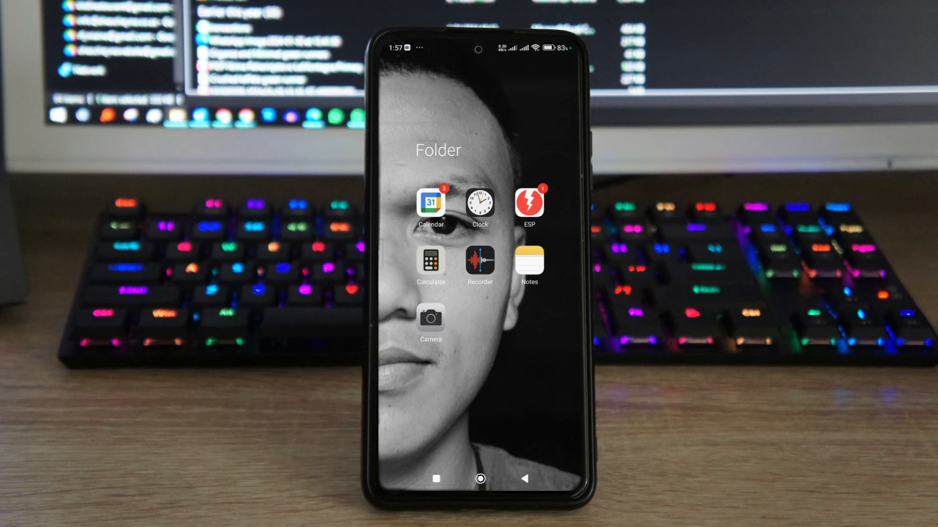
click(429, 316)
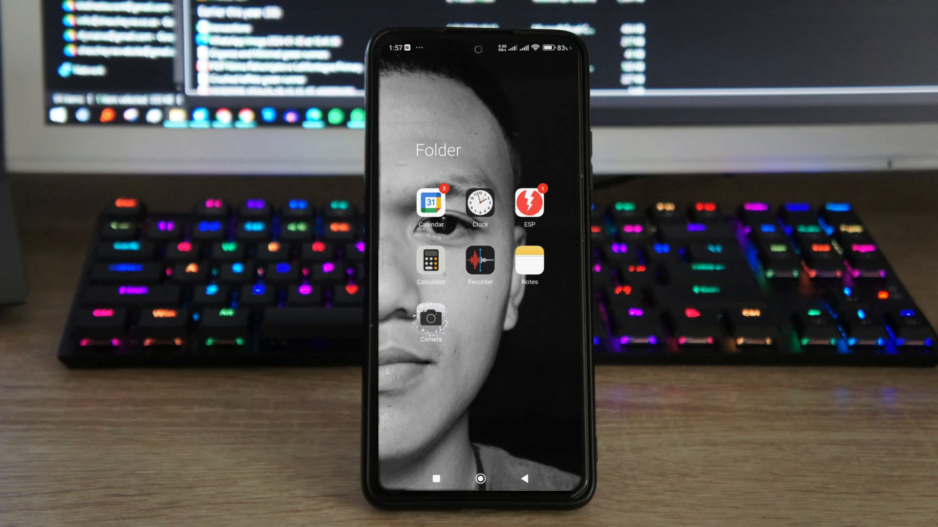